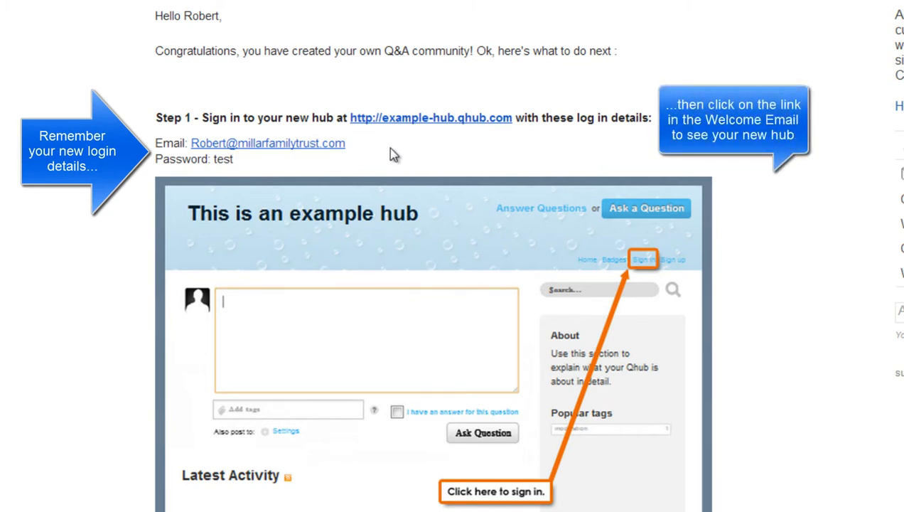
{"action": "mouse_move", "coordinate": [436, 128]}
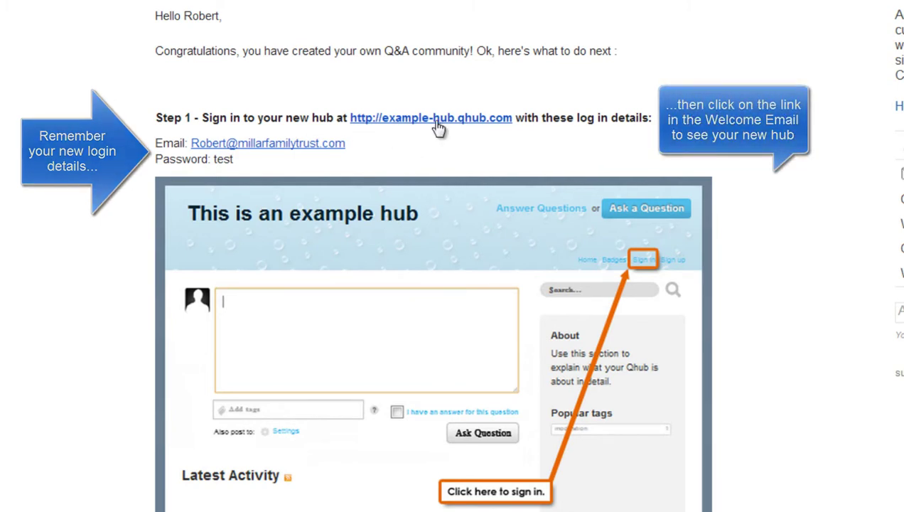
Open example-hub from the hub URL link in the welcome email
{"action": "left_click", "coordinate": [431, 118]}
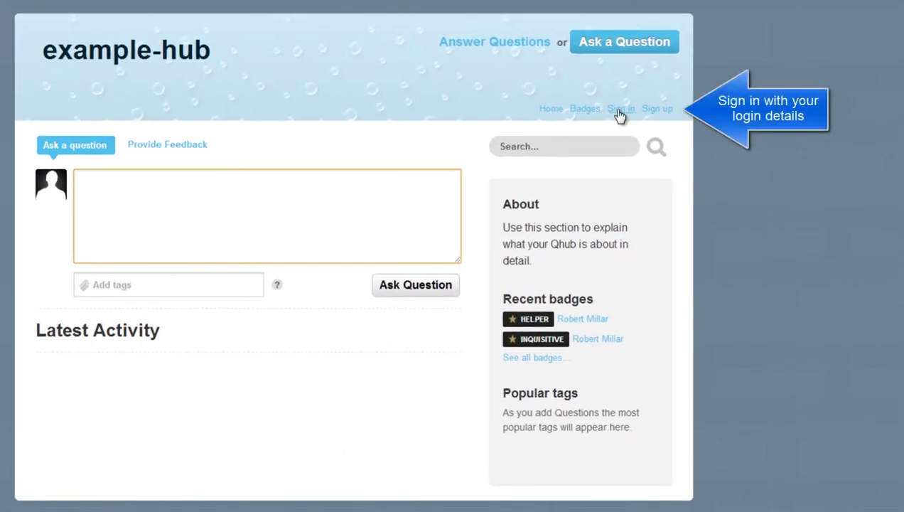
{"action": "left_click", "coordinate": [620, 108]}
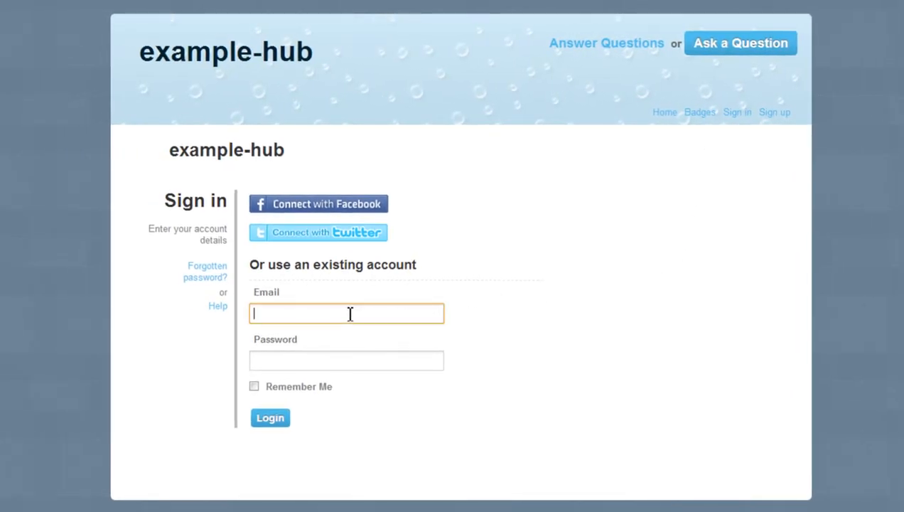
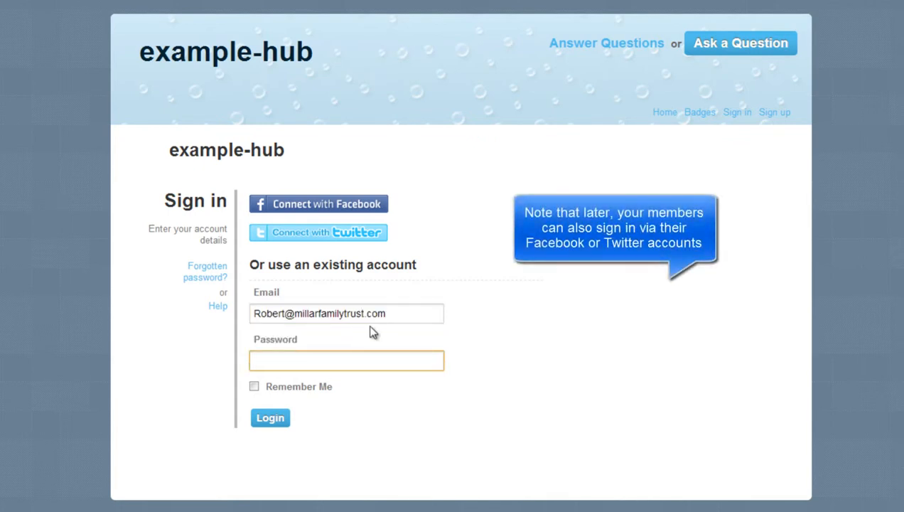
{"action": "type", "text": "••••"}
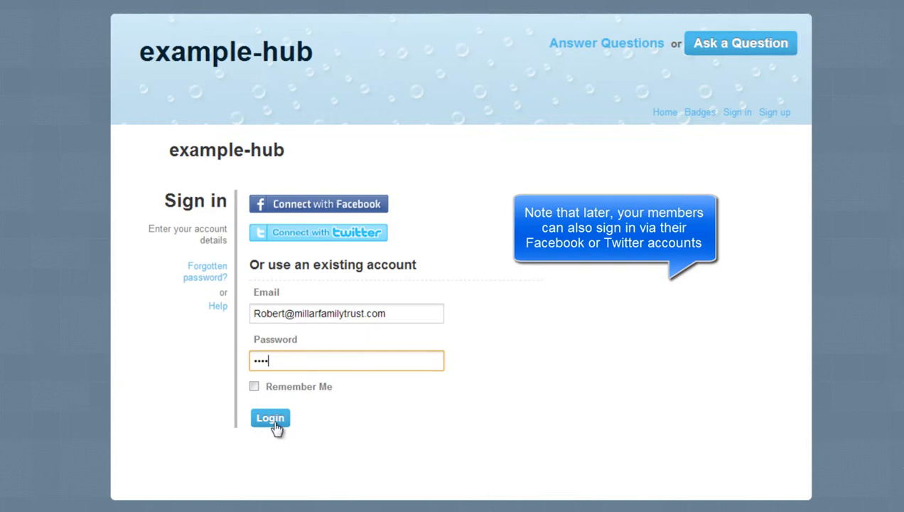
{"action": "left_click", "coordinate": [270, 418]}
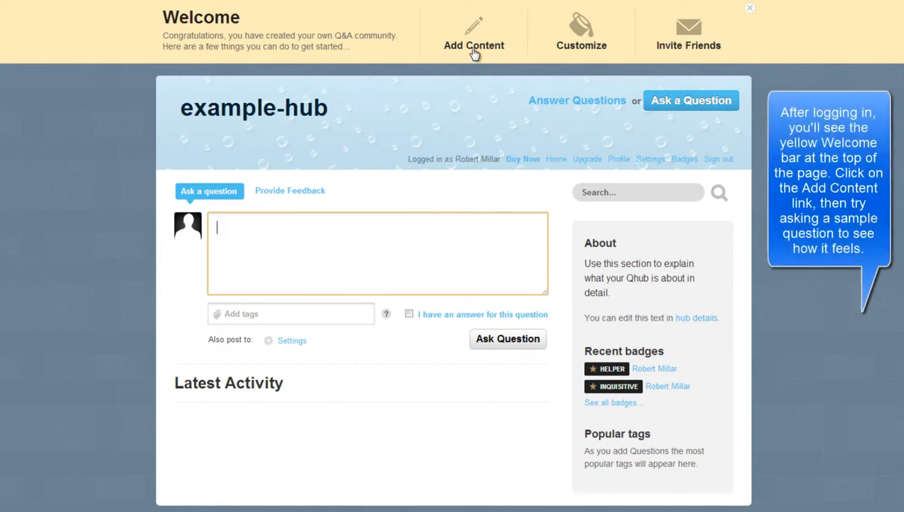
{"action": "mouse_move", "coordinate": [352, 242]}
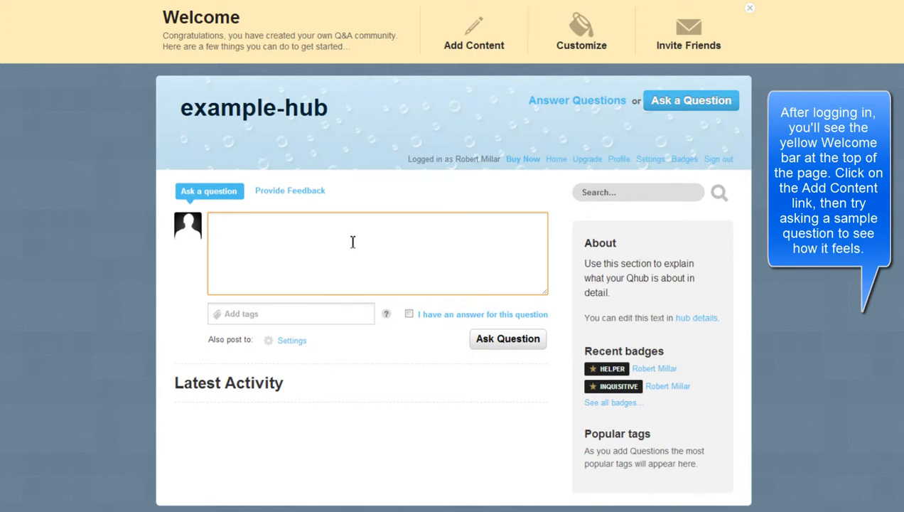
Post the question "This is my new hub. Look ok?" with the tag hub
{"action": "type", "text": "This is my new"}
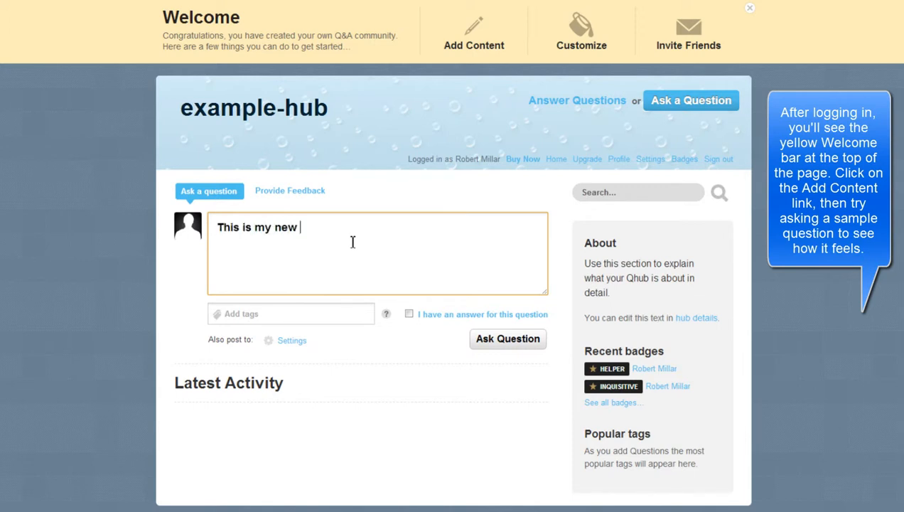
{"action": "type", "text": "hub. Look"}
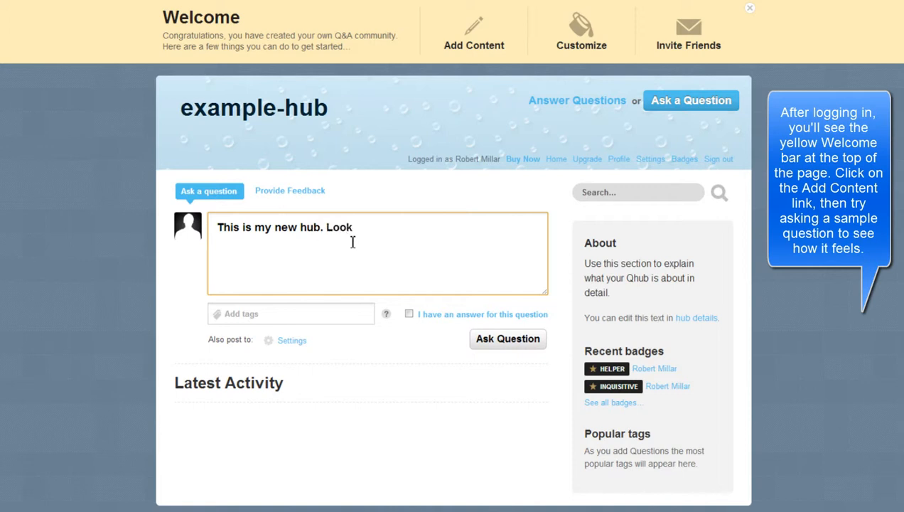
{"action": "type", "text": "ok?"}
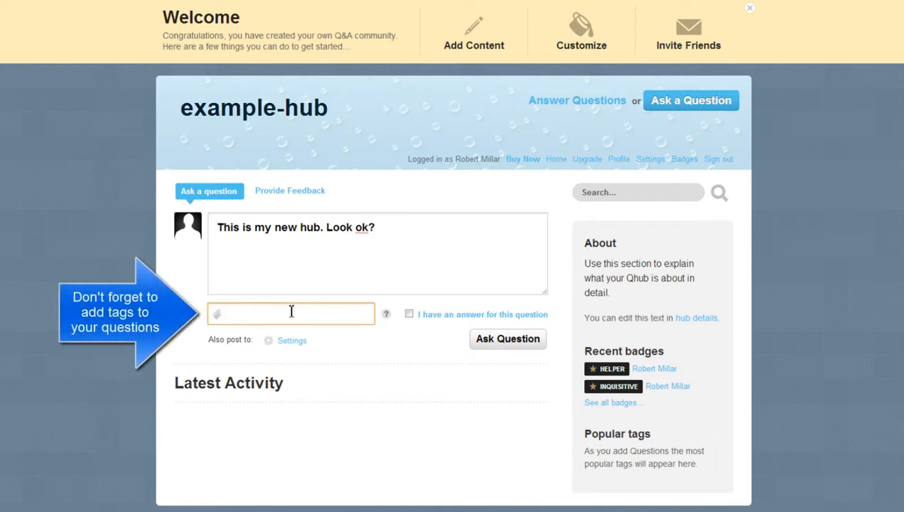
{"action": "type", "text": "hub"}
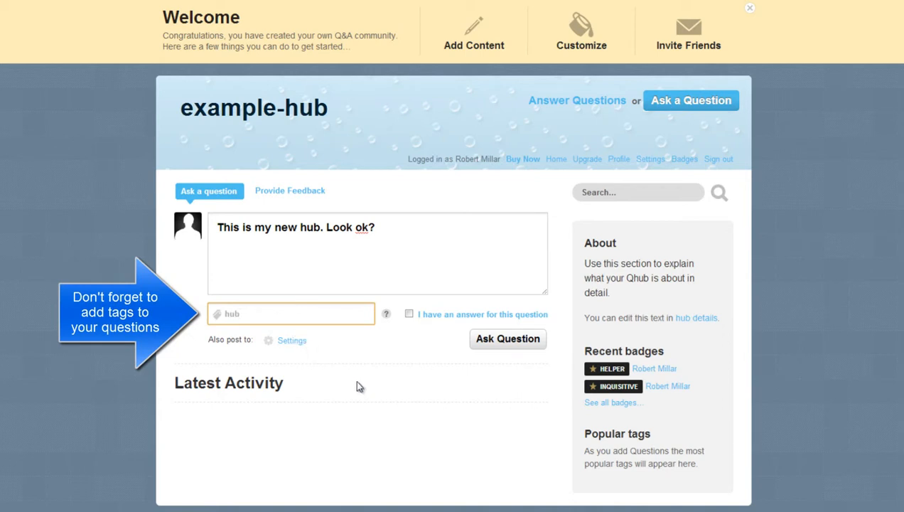
{"action": "mouse_move", "coordinate": [514, 354]}
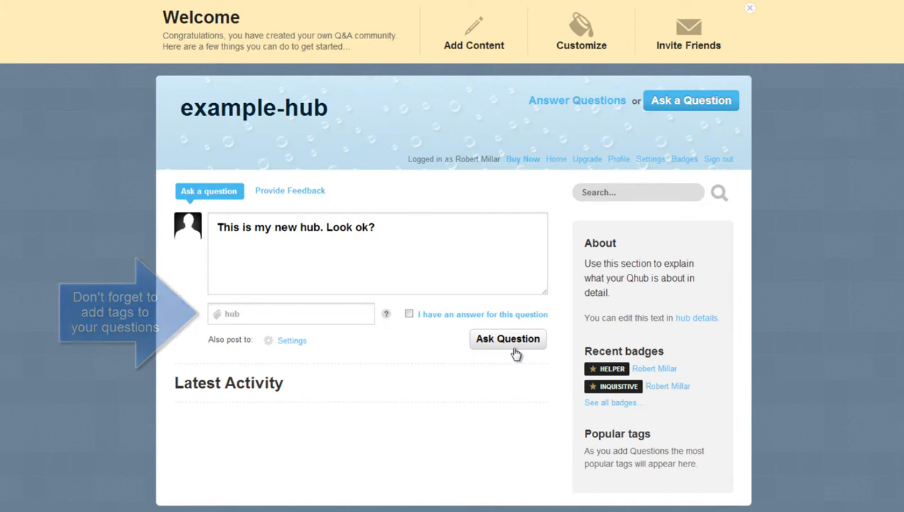
{"action": "left_click", "coordinate": [508, 338]}
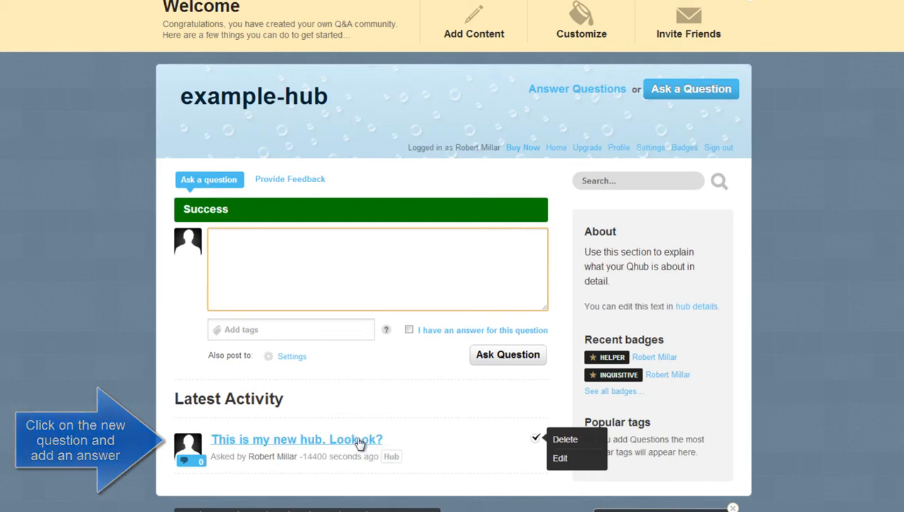
Answer the sample question with "Yes, it looks good!" and submit it
{"action": "left_click", "coordinate": [304, 438]}
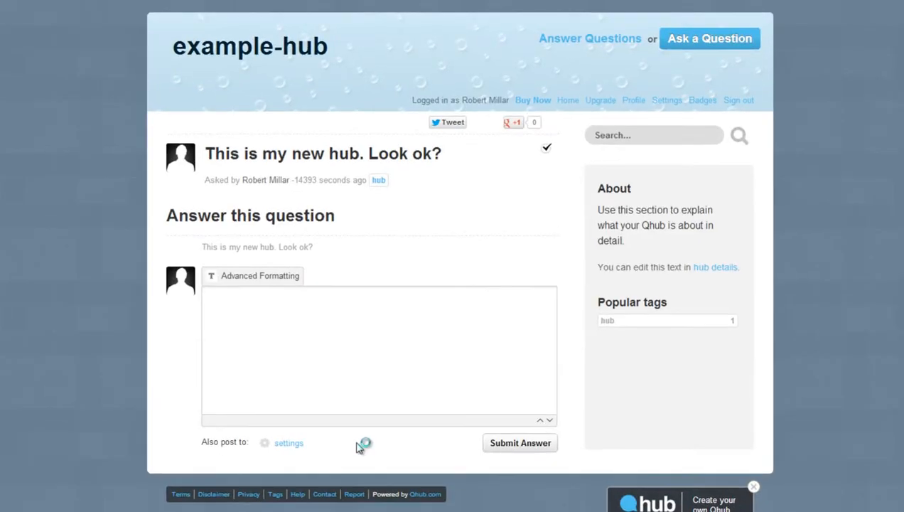
{"action": "type", "text": "Yes"}
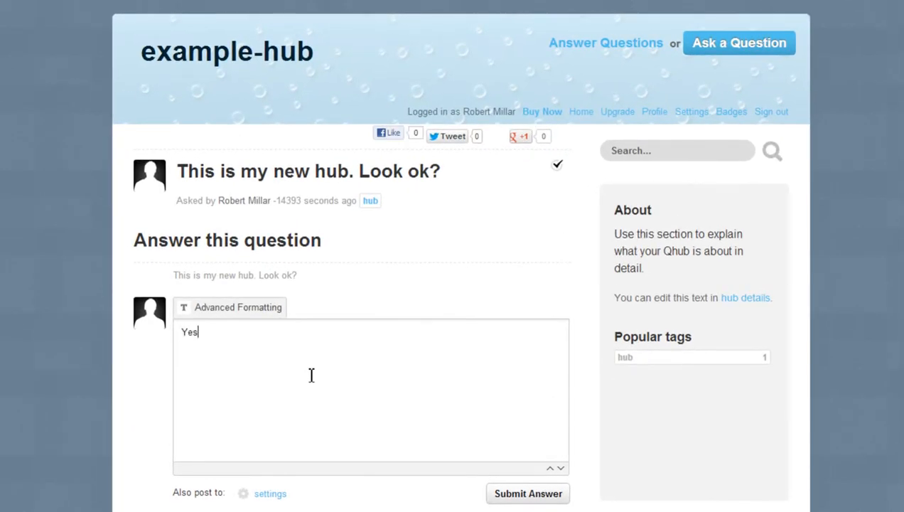
{"action": "type", "text": ", it looks good"}
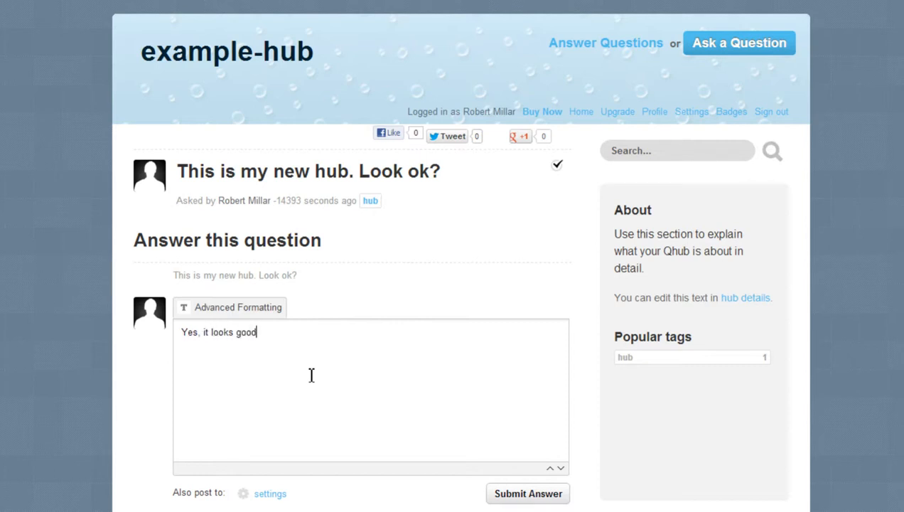
{"action": "type", "text": "!"}
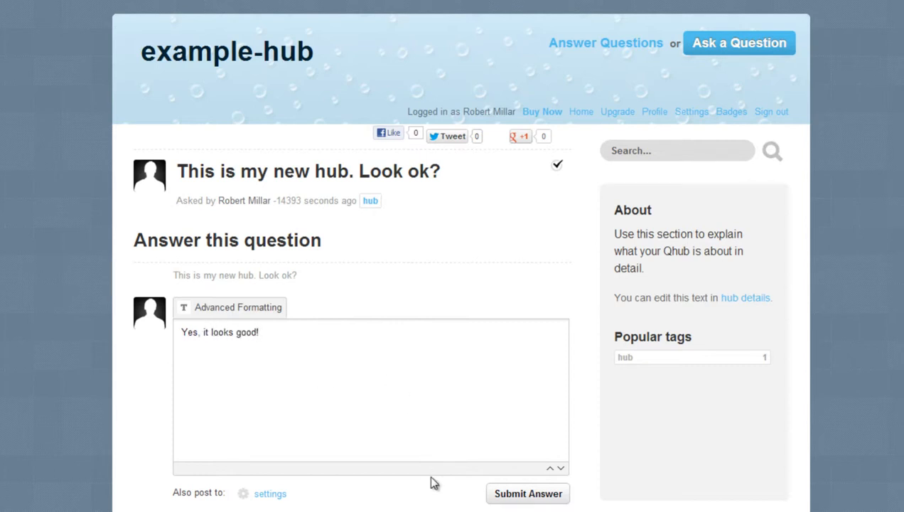
{"action": "mouse_move", "coordinate": [525, 506]}
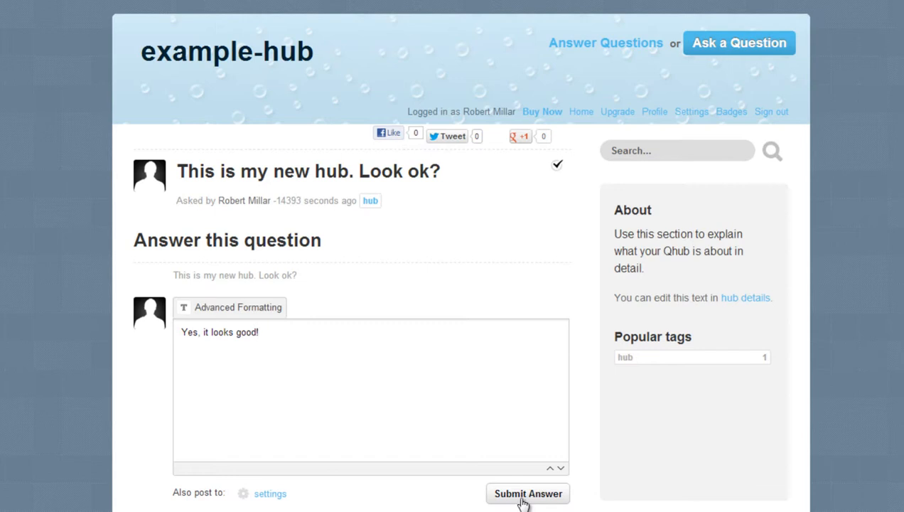
{"action": "left_click", "coordinate": [534, 492]}
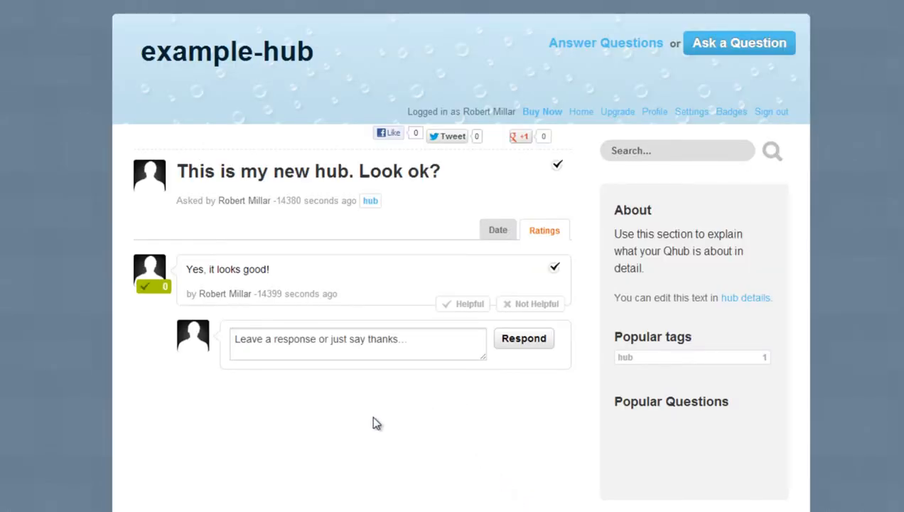
{"action": "mouse_move", "coordinate": [142, 330]}
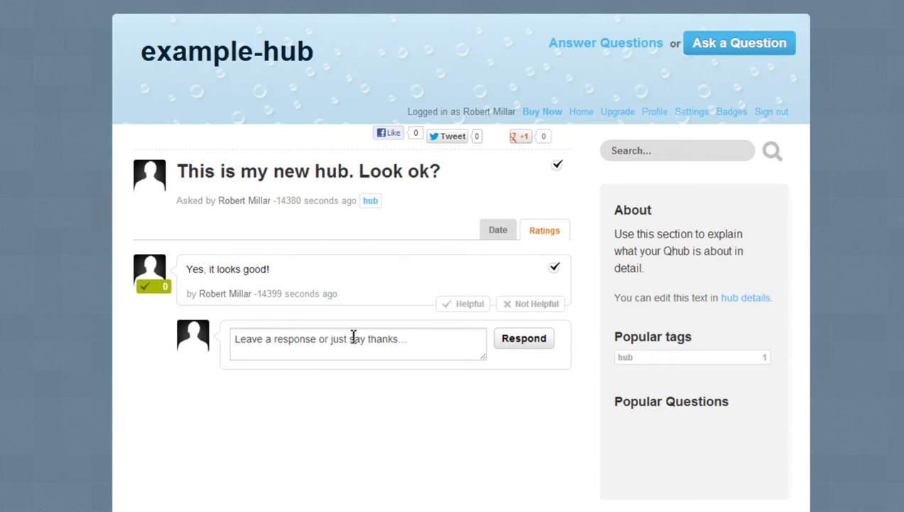
{"action": "mouse_move", "coordinate": [582, 111]}
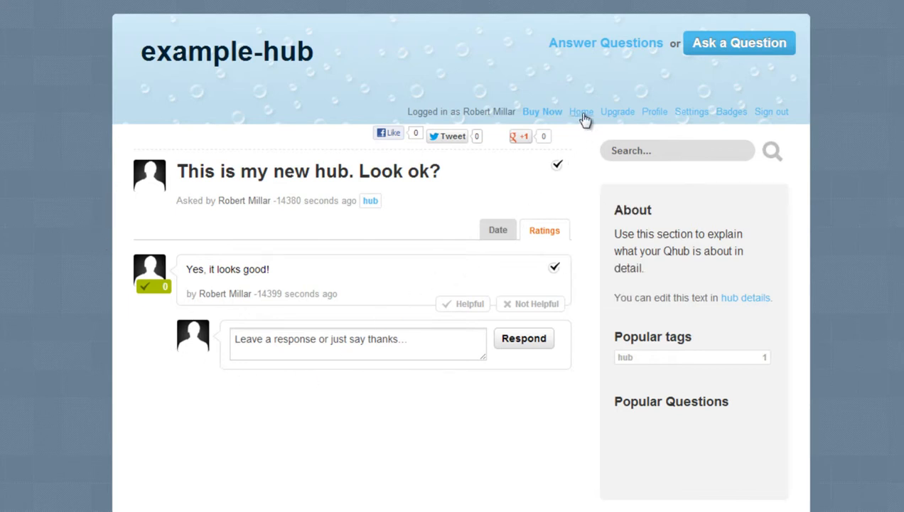
Go to the design customization page and switch the hub to the Metro theme
{"action": "left_click", "coordinate": [580, 111]}
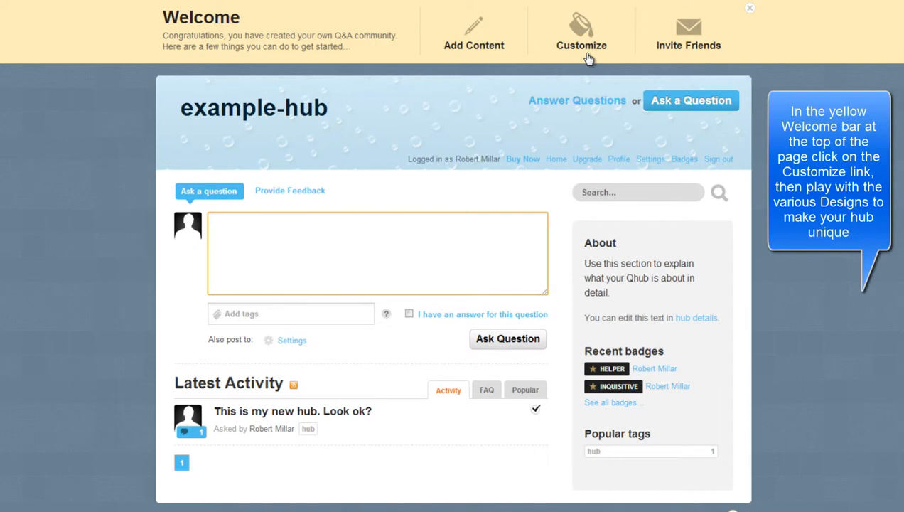
{"action": "left_click", "coordinate": [581, 44]}
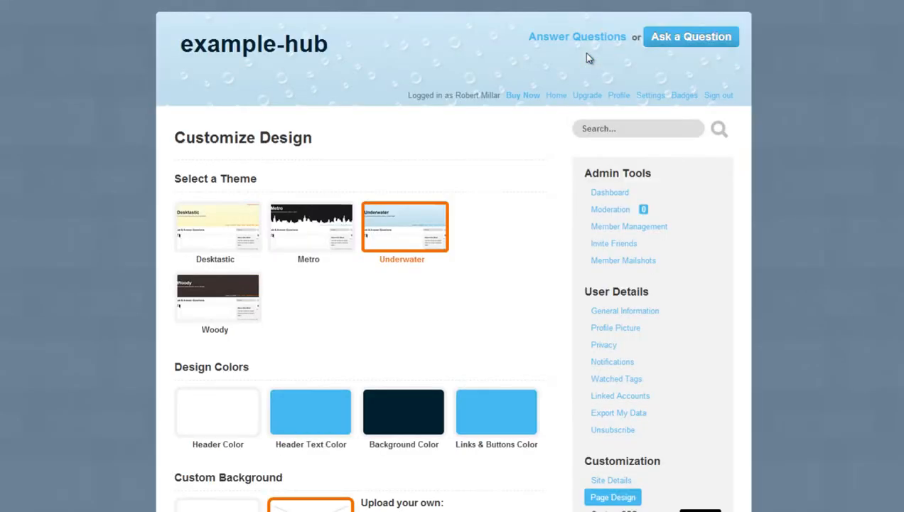
{"action": "mouse_move", "coordinate": [470, 293]}
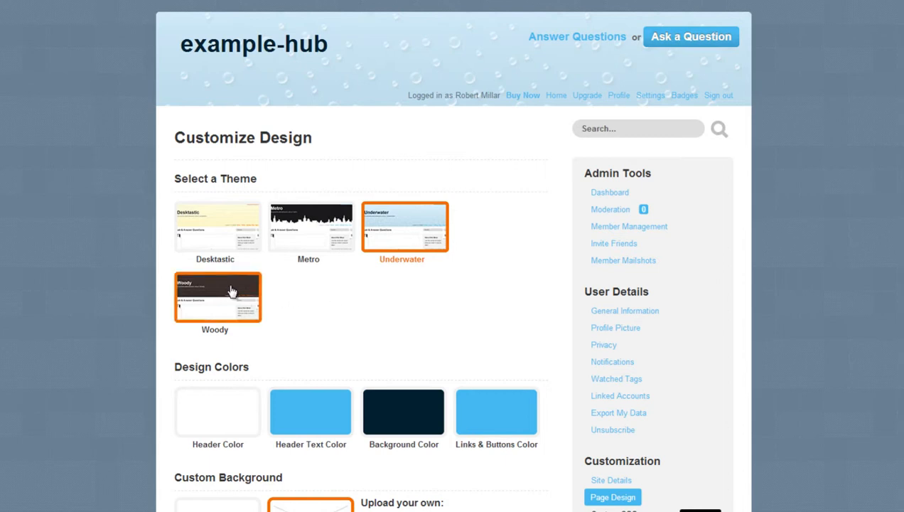
{"action": "left_click", "coordinate": [308, 226]}
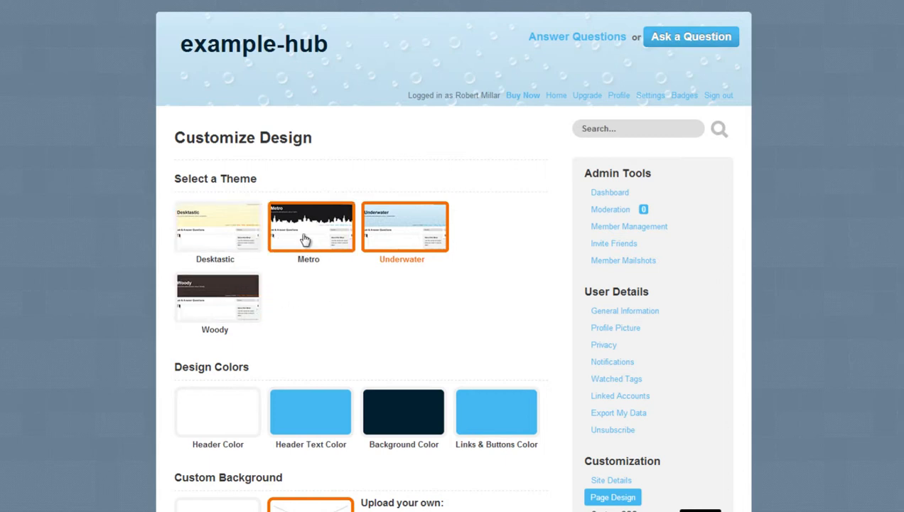
{"action": "left_click", "coordinate": [308, 226]}
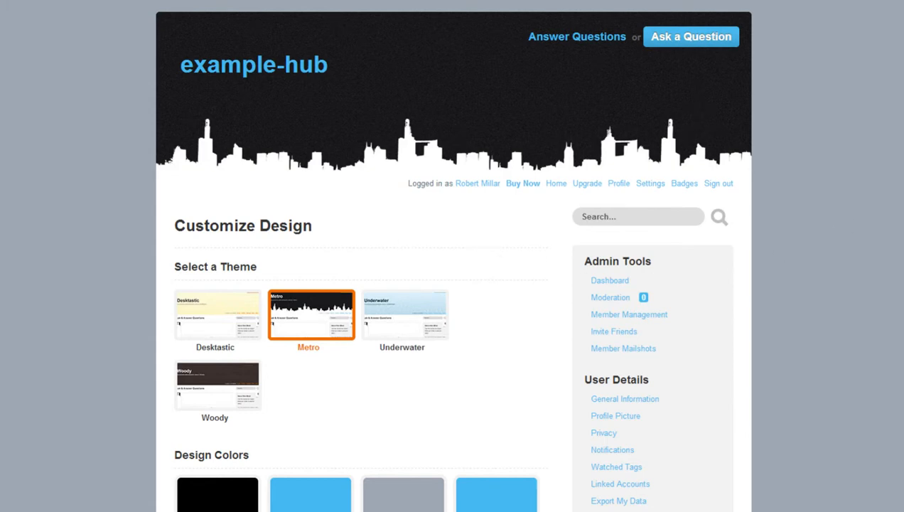
Set the Links & Buttons Color to blue #4d55eb and save the design changes
{"action": "scroll", "scroll_direction": "down", "scroll_amount": 3}
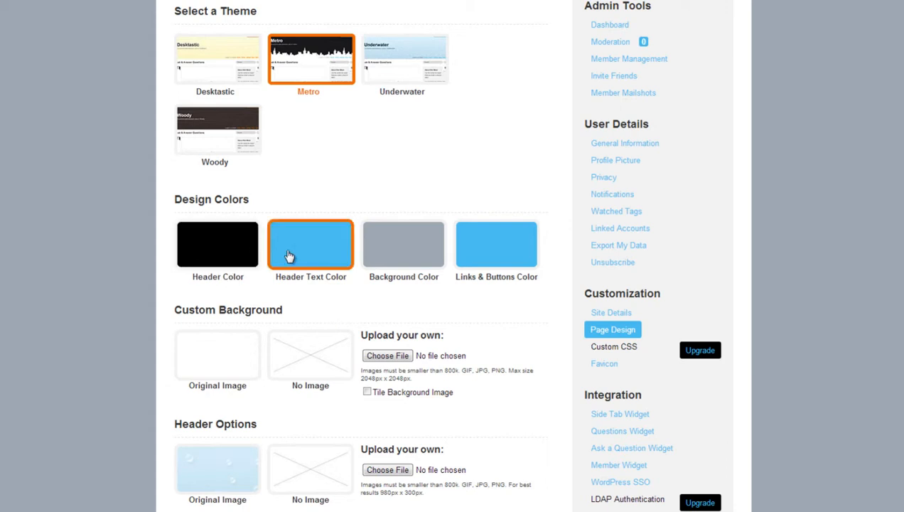
{"action": "left_click", "coordinate": [496, 245]}
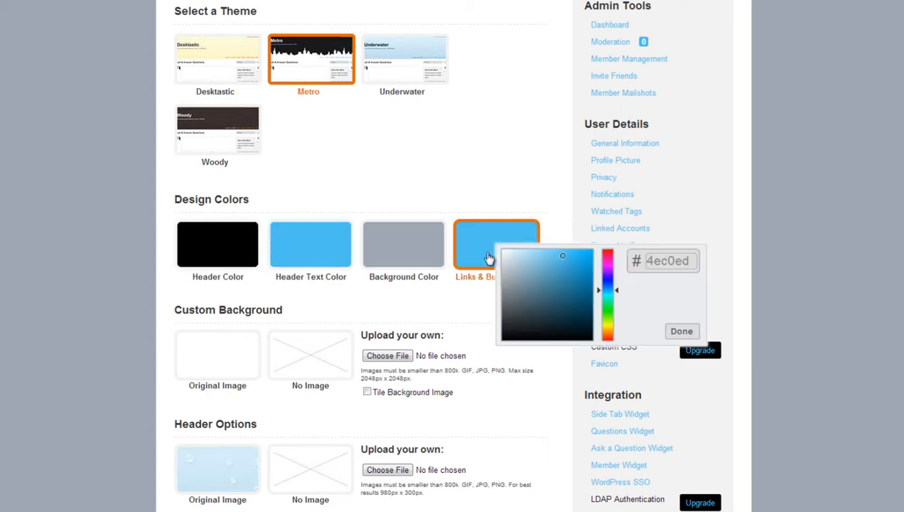
{"action": "left_click", "coordinate": [608, 283]}
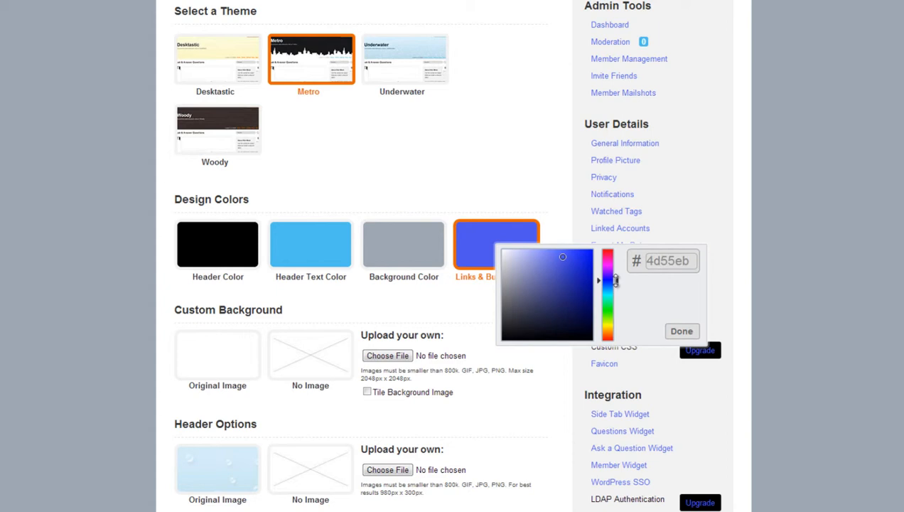
{"action": "left_click", "coordinate": [682, 331]}
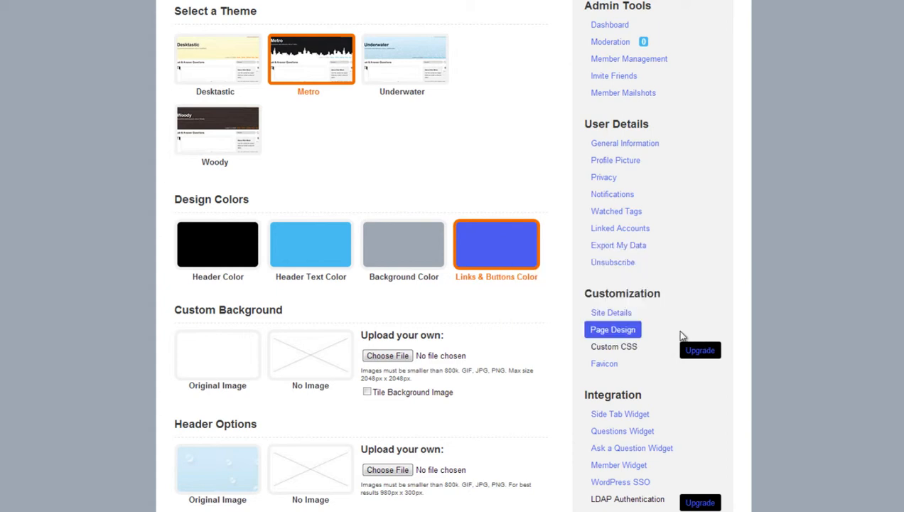
{"action": "scroll", "scroll_direction": "down", "scroll_amount": 3}
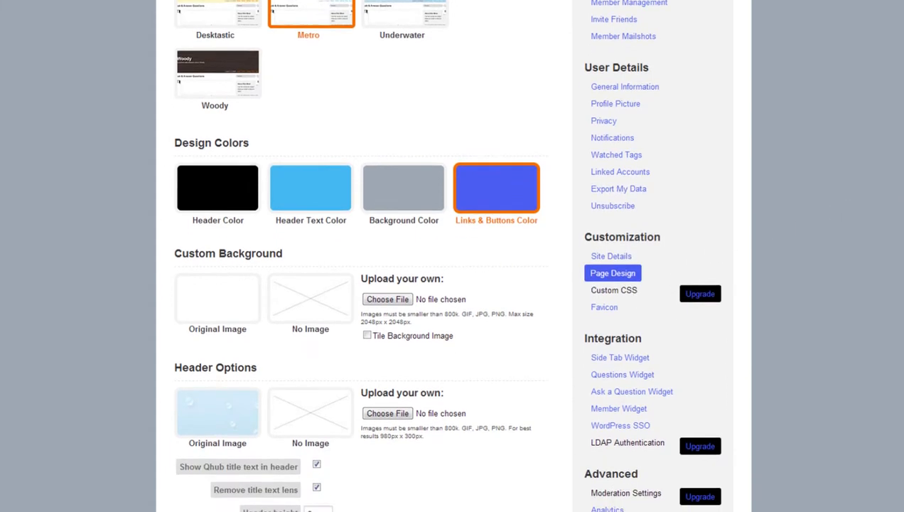
{"action": "scroll", "scroll_direction": "down", "scroll_amount": 3}
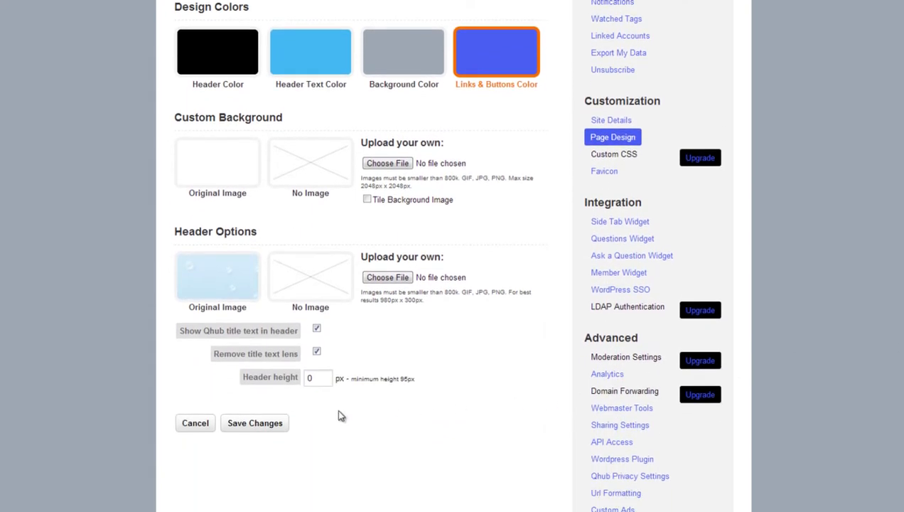
{"action": "left_click", "coordinate": [254, 423]}
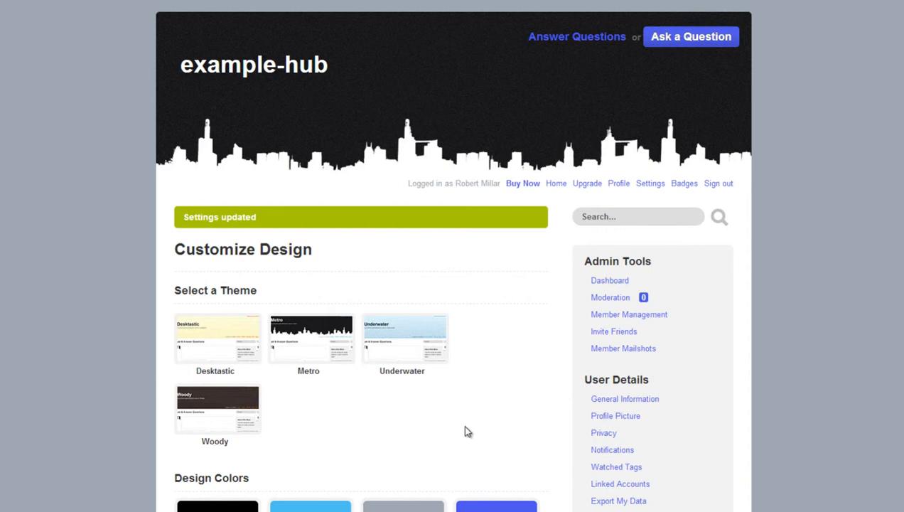
{"action": "mouse_move", "coordinate": [558, 196]}
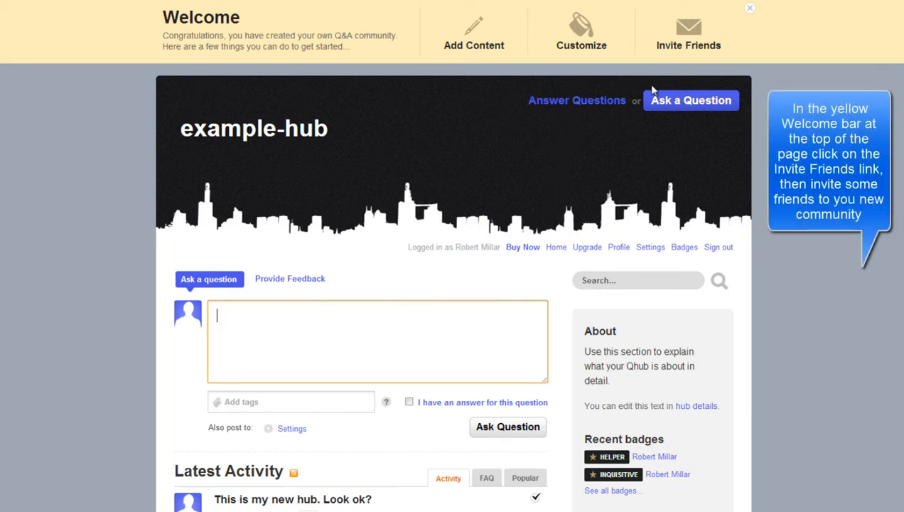
{"action": "mouse_move", "coordinate": [688, 60]}
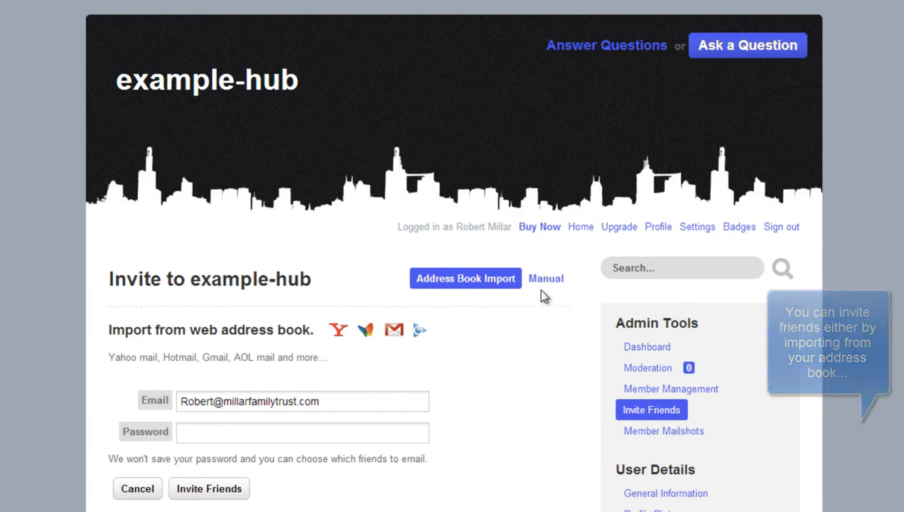
{"action": "left_click", "coordinate": [546, 277]}
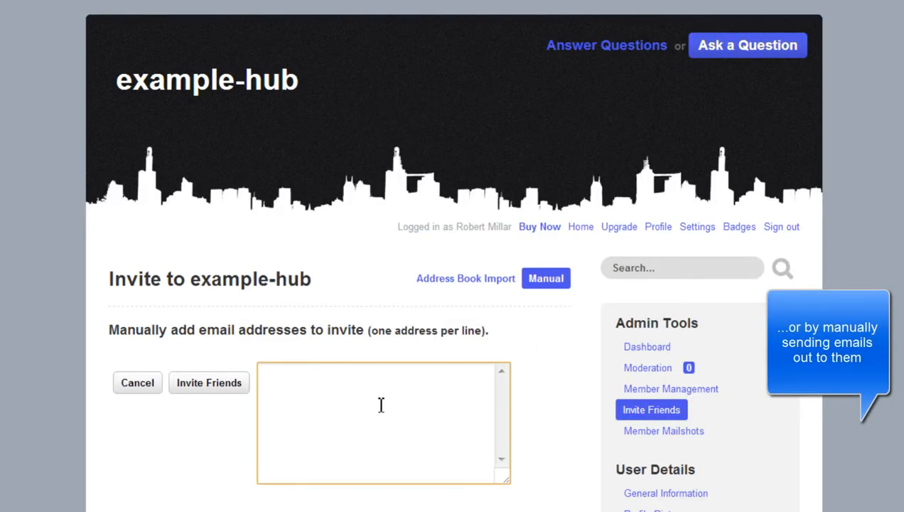
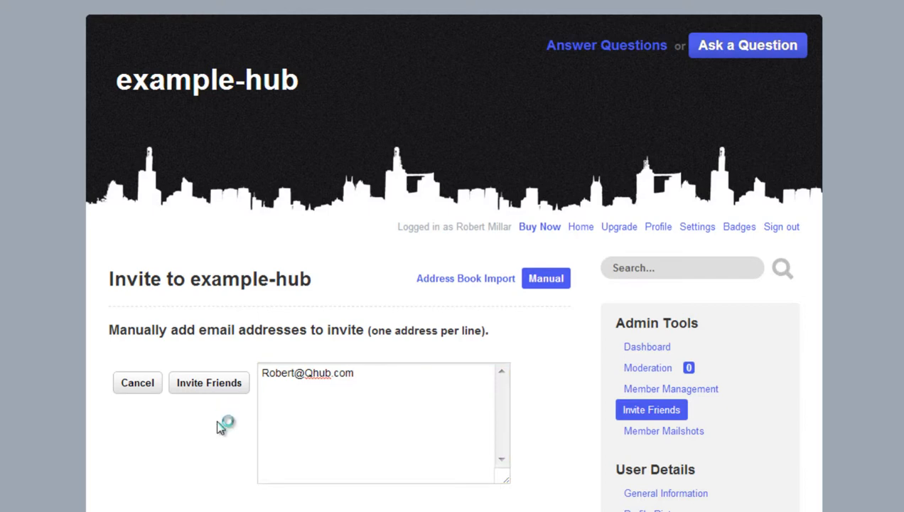
{"action": "left_click", "coordinate": [209, 383]}
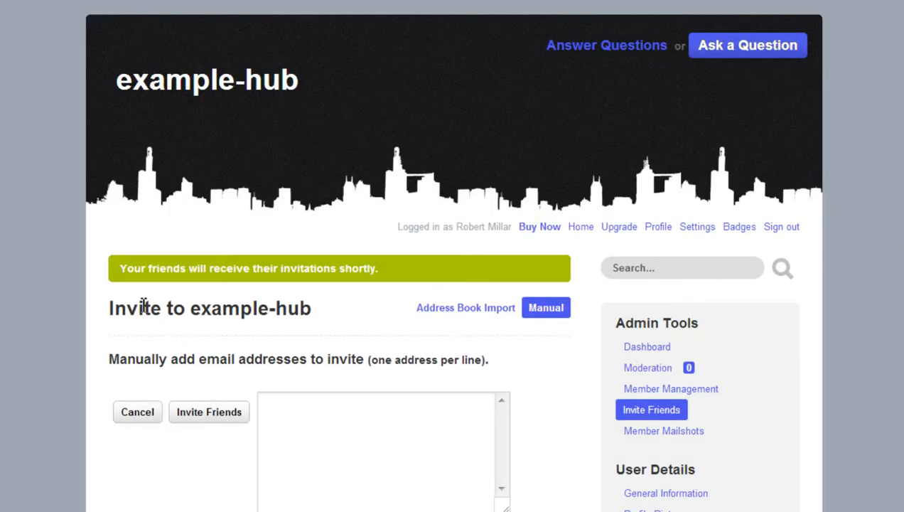
{"action": "mouse_move", "coordinate": [361, 293]}
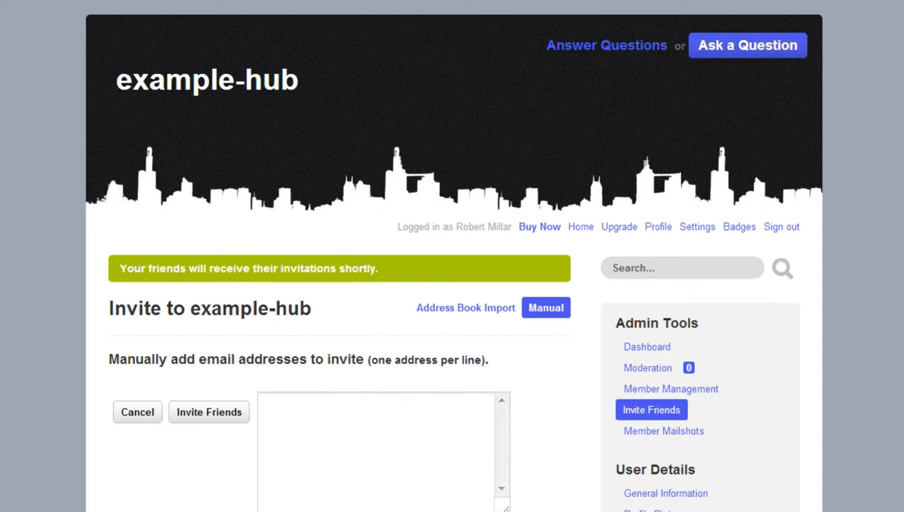
In Qhub Privacy Settings select Community Q&A, Public, and allow unregistered contributions
{"action": "scroll", "scroll_direction": "down", "scroll_amount": 3}
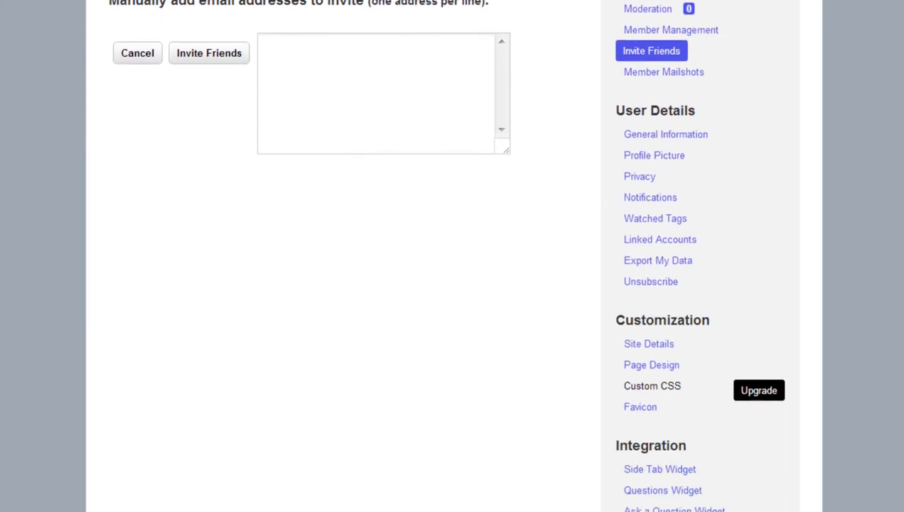
{"action": "scroll", "scroll_direction": "down", "scroll_amount": 3}
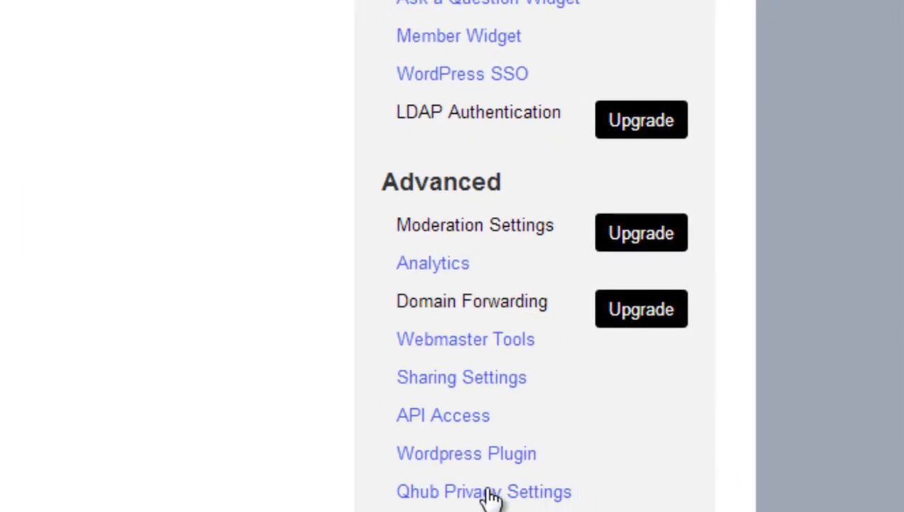
{"action": "left_click", "coordinate": [482, 492]}
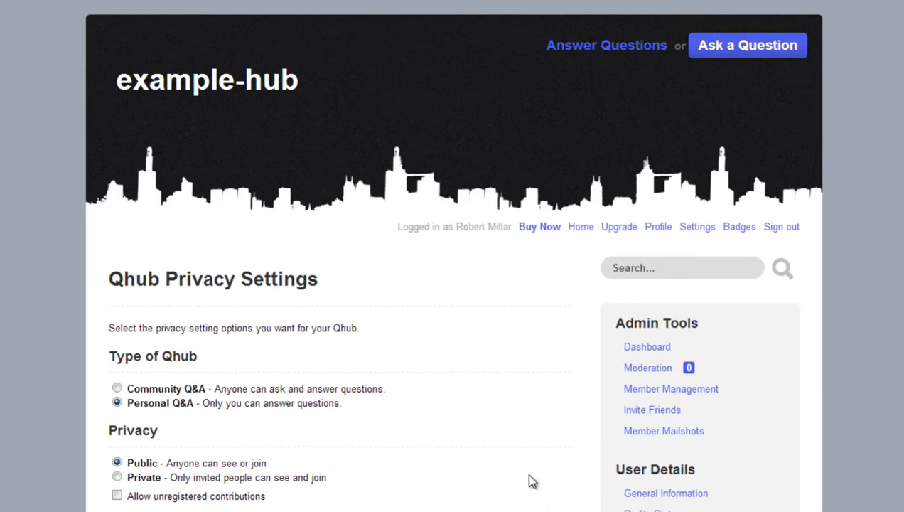
{"action": "mouse_move", "coordinate": [145, 422]}
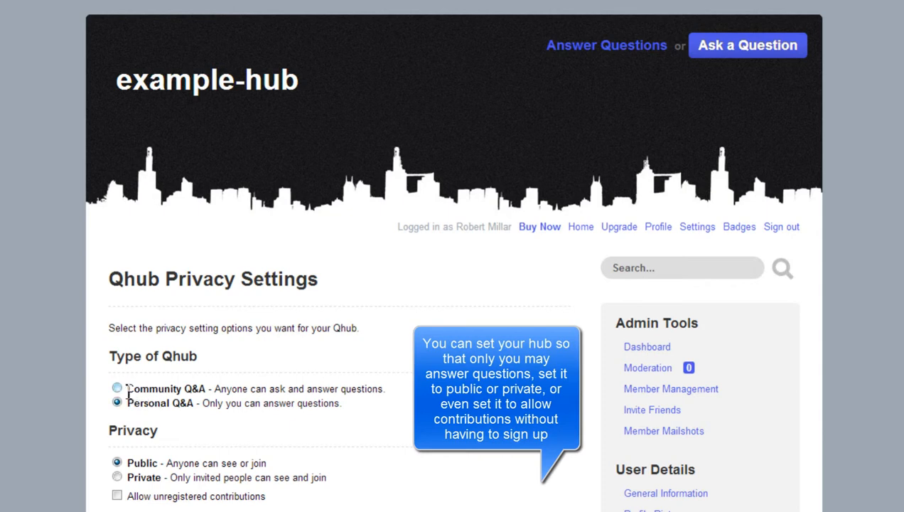
{"action": "left_click", "coordinate": [114, 390]}
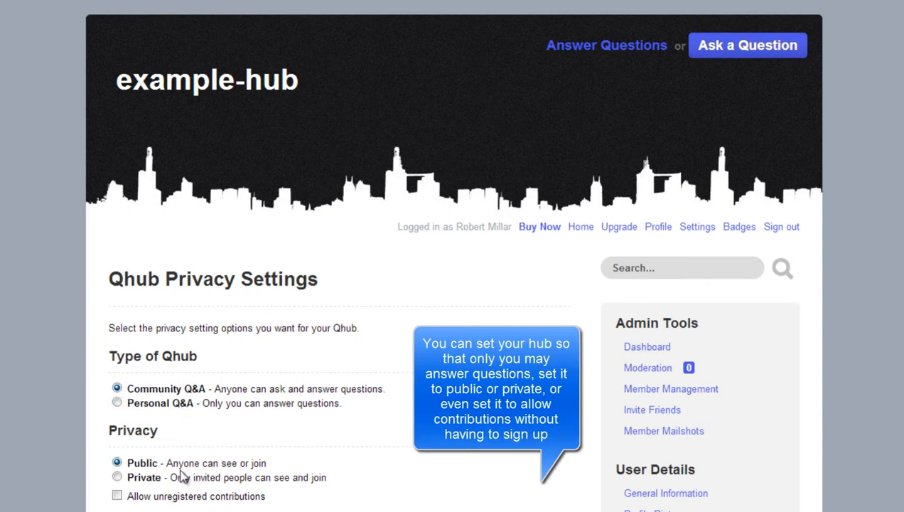
{"action": "left_click", "coordinate": [115, 498]}
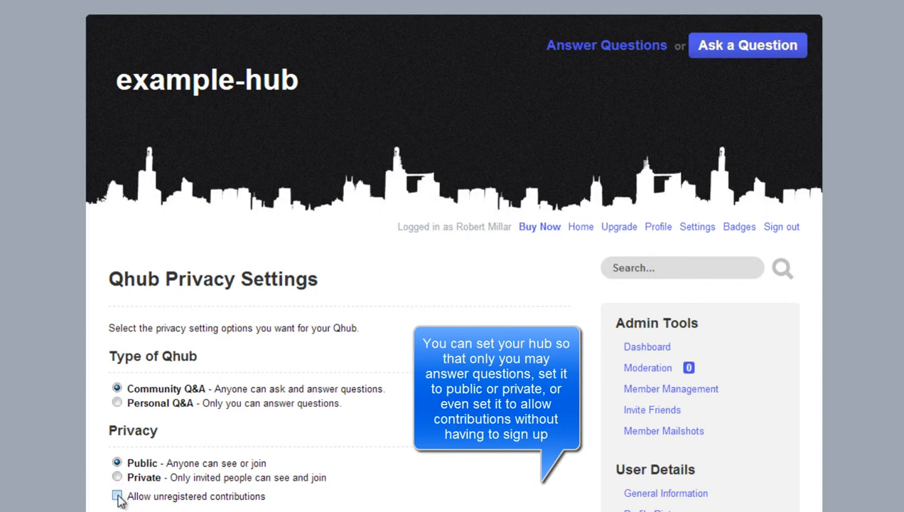
{"action": "left_click", "coordinate": [117, 497]}
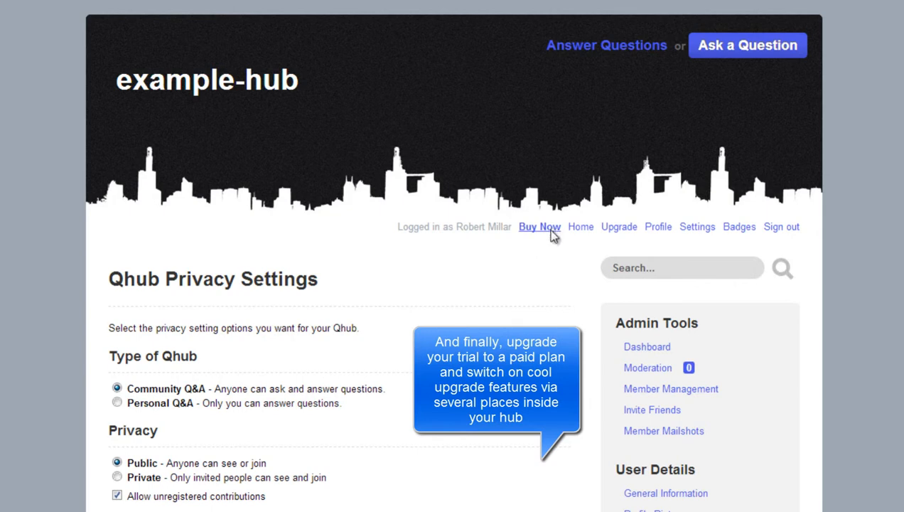
Review the invitation link below the privacy settings, then return to the hub's Home page
{"action": "scroll", "scroll_direction": "down", "scroll_amount": 3}
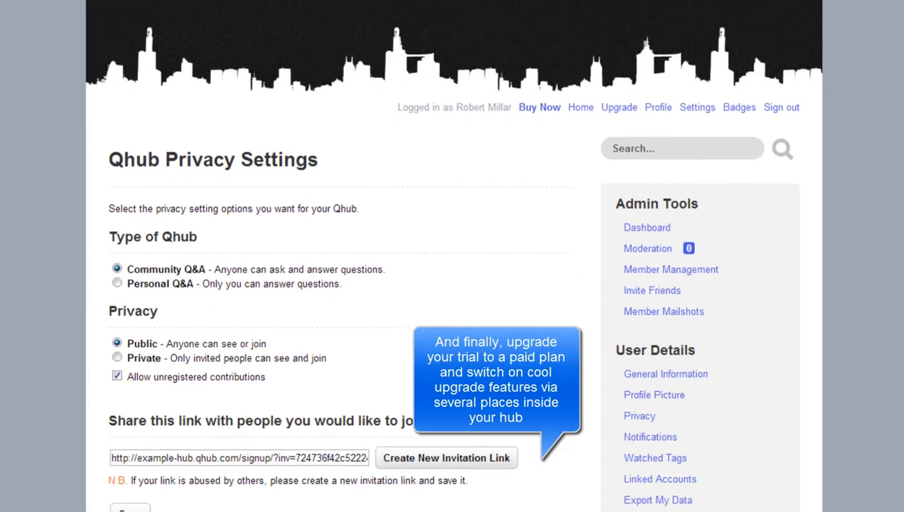
{"action": "scroll", "scroll_direction": "down", "scroll_amount": 3}
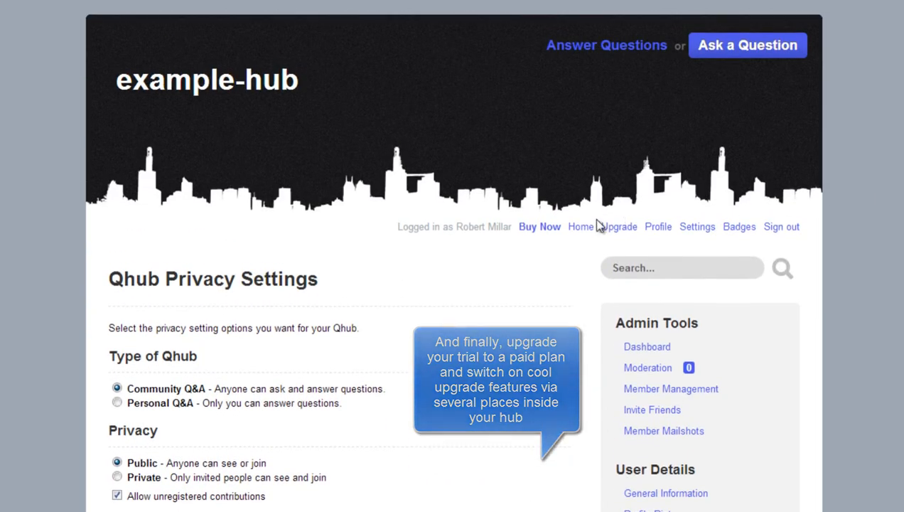
{"action": "left_click", "coordinate": [580, 227]}
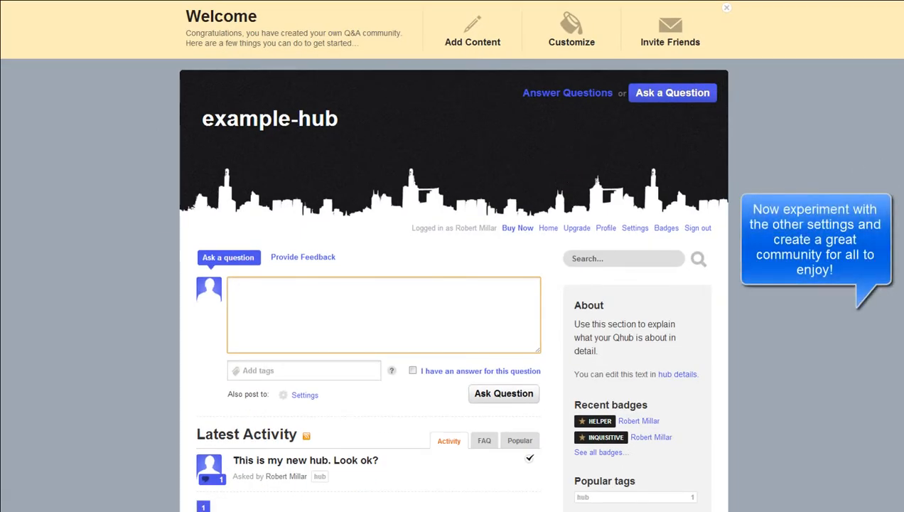
{"action": "scroll", "scroll_direction": "down", "scroll_amount": 3}
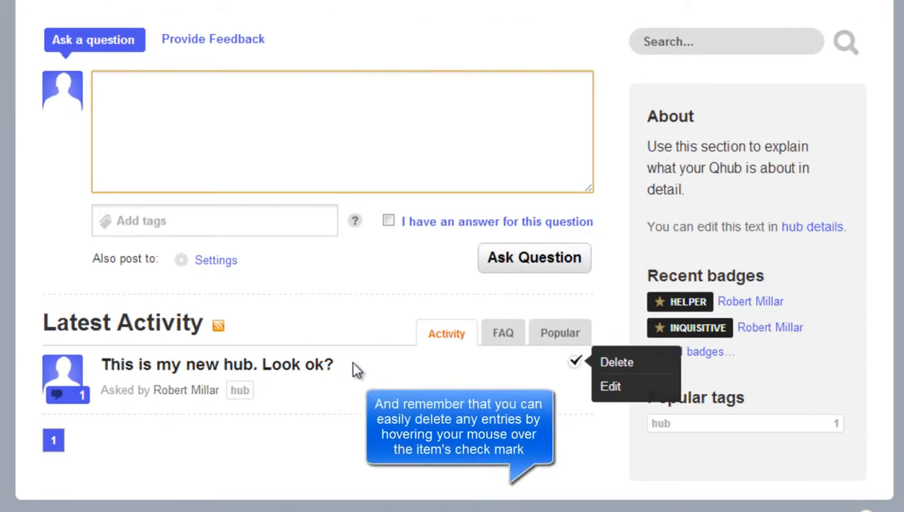
{"action": "mouse_move", "coordinate": [607, 373]}
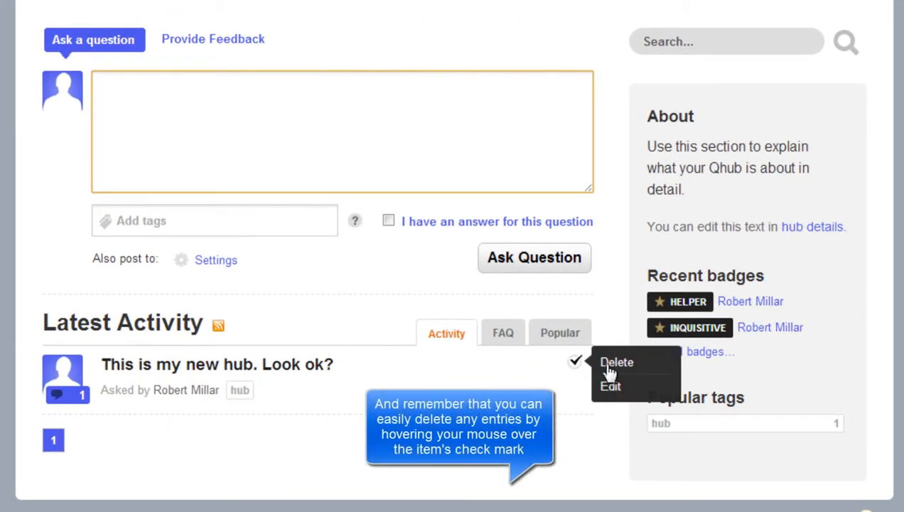